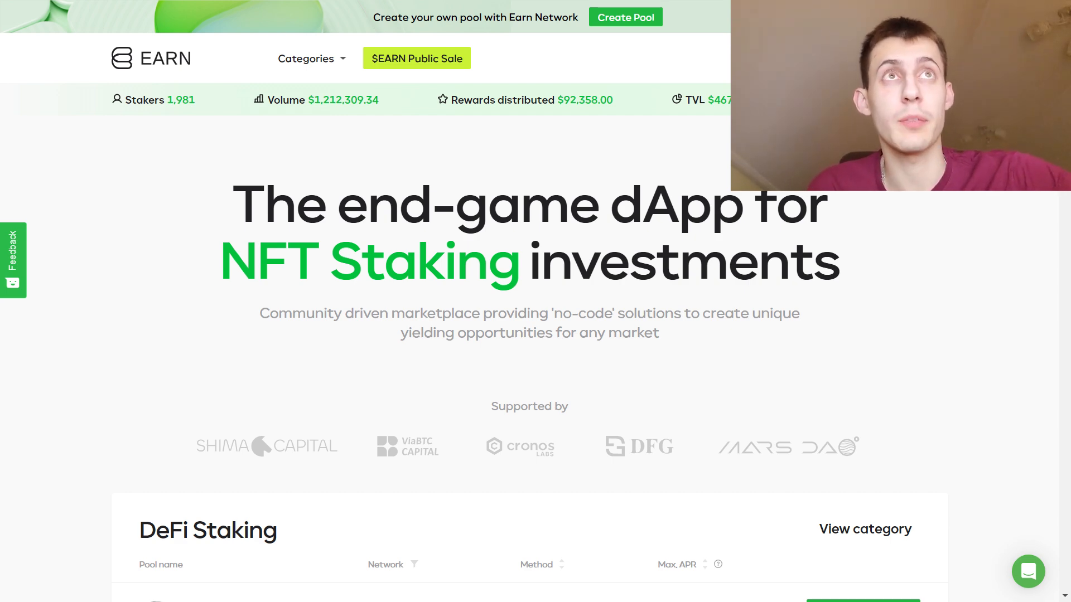
Step: Scroll the homepage down to the DeFi Staking pools list with networks, methods and APRs
scroll(down, 3)
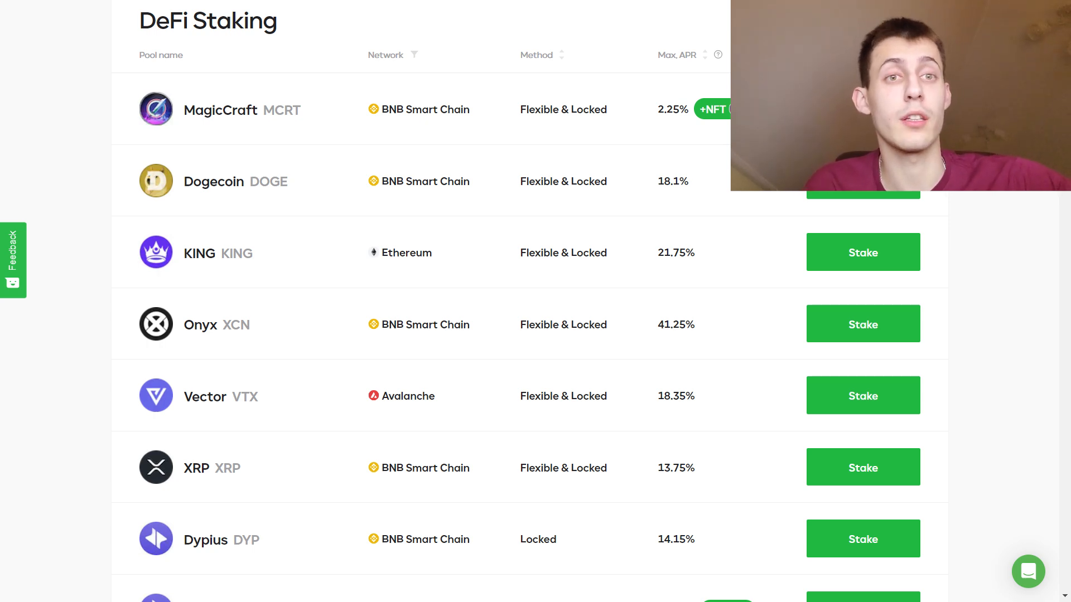
scroll(down, 3)
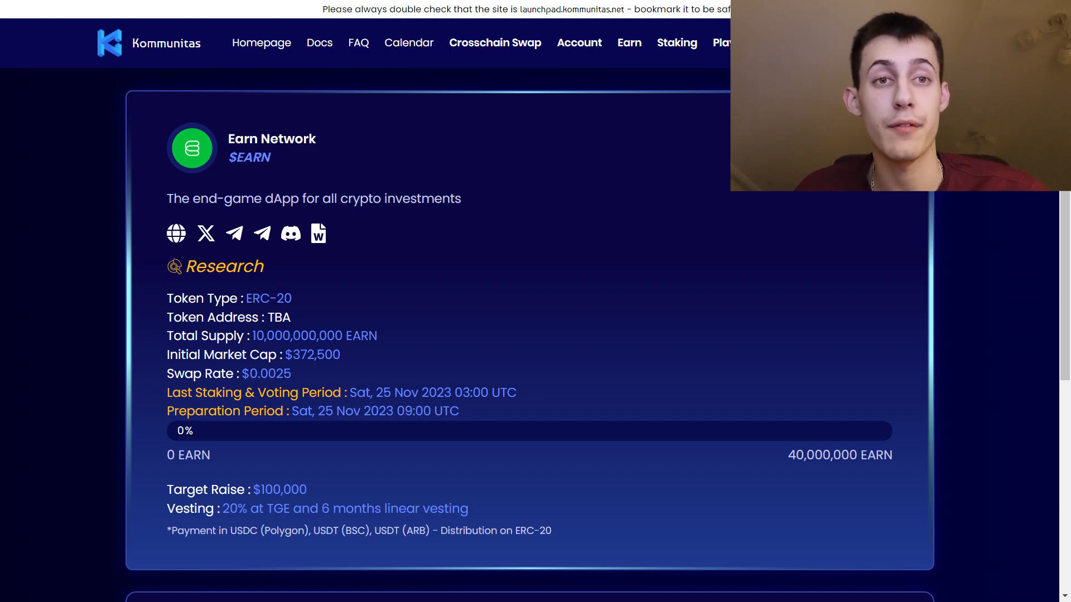
click(318, 233)
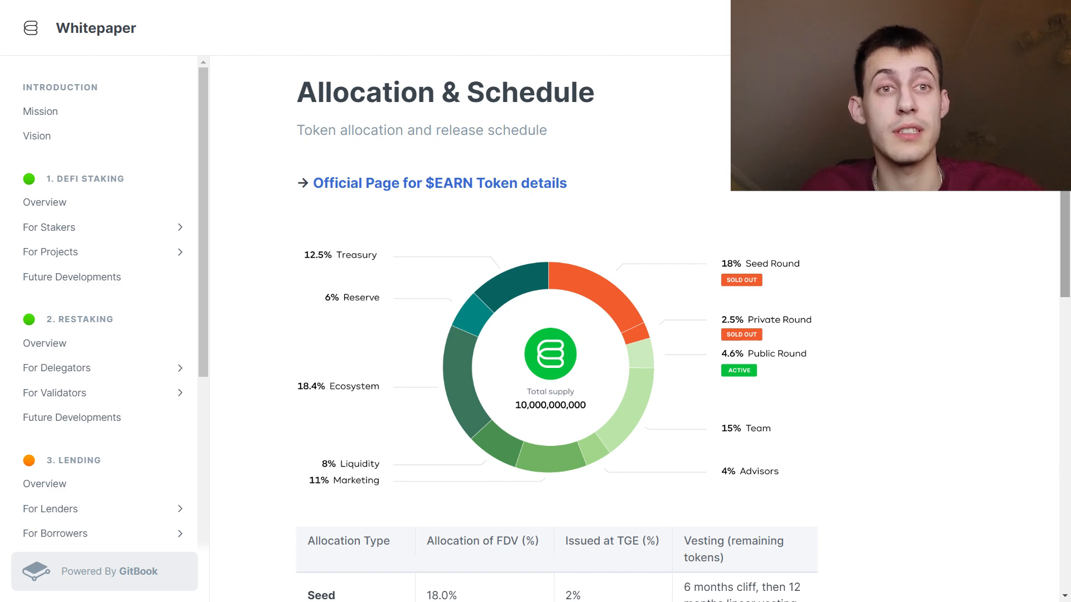
Step: Return from the whitepaper Allocation & Schedule page to the Earn Network homepage
click(440, 183)
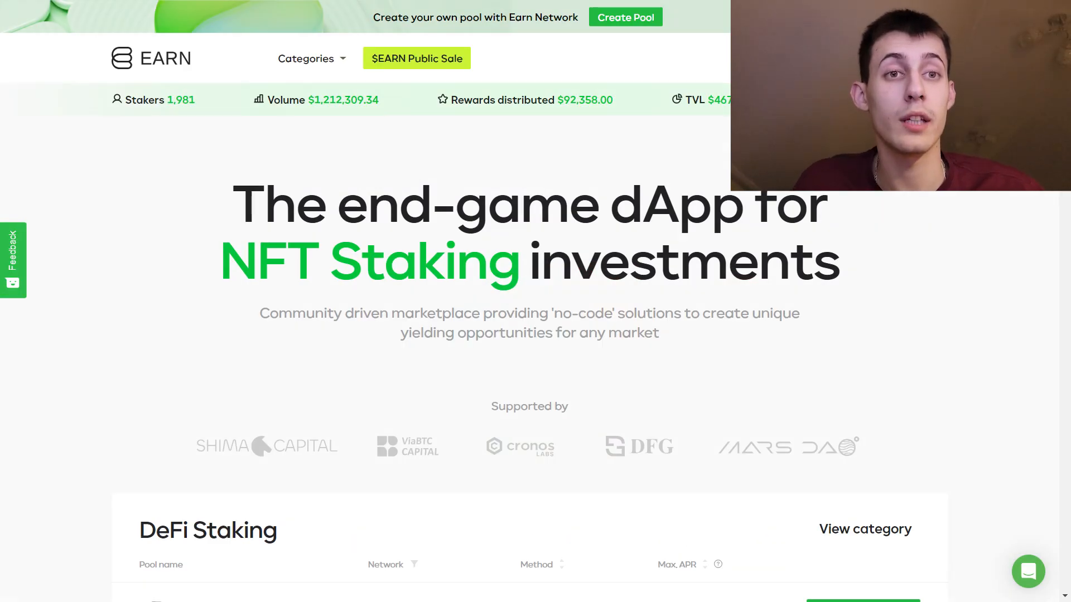